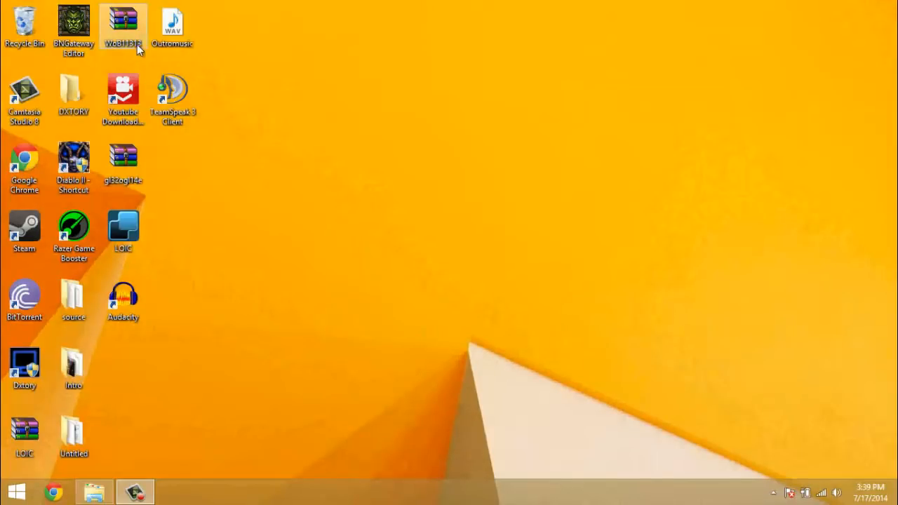
Step: Drag the gl32ogl14e archive from the icon grid to the centre of the desktop
left_click_drag(123, 165, 321, 163)
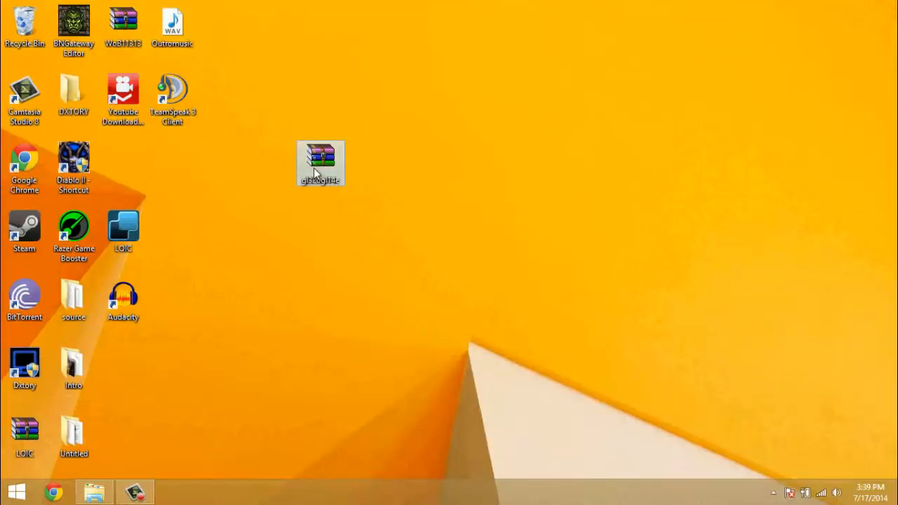
left_click_drag(321, 164, 419, 231)
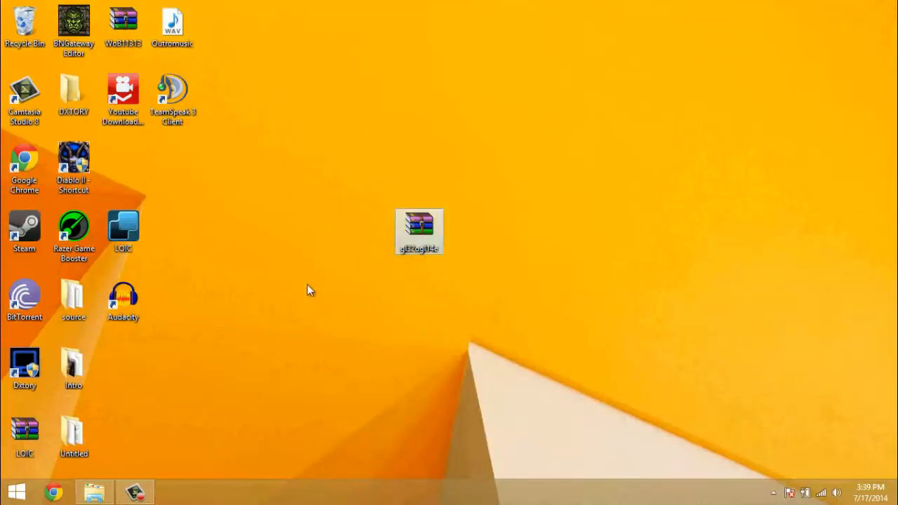
mouse_move(465, 216)
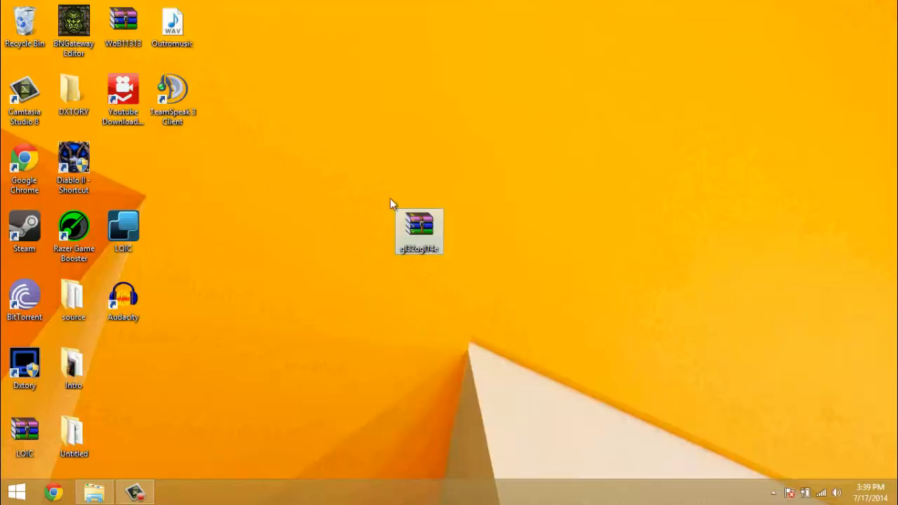
mouse_move(217, 373)
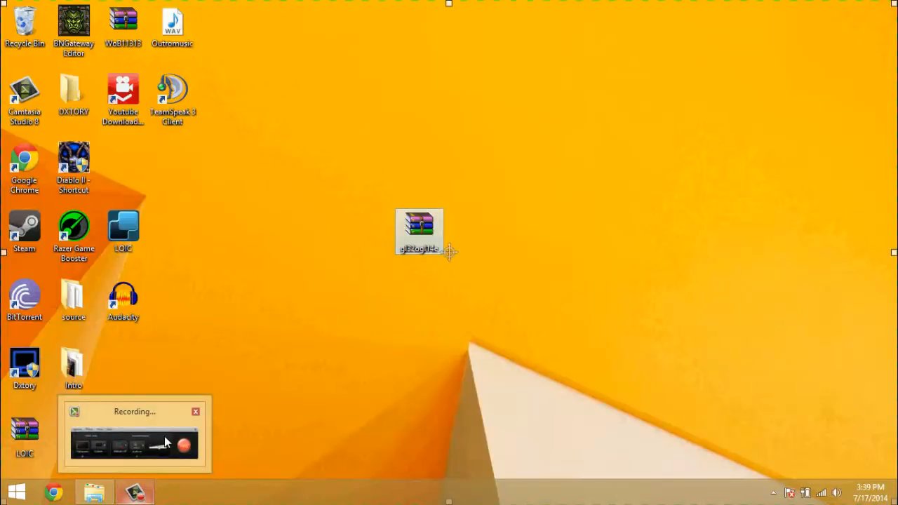
left_click(195, 411)
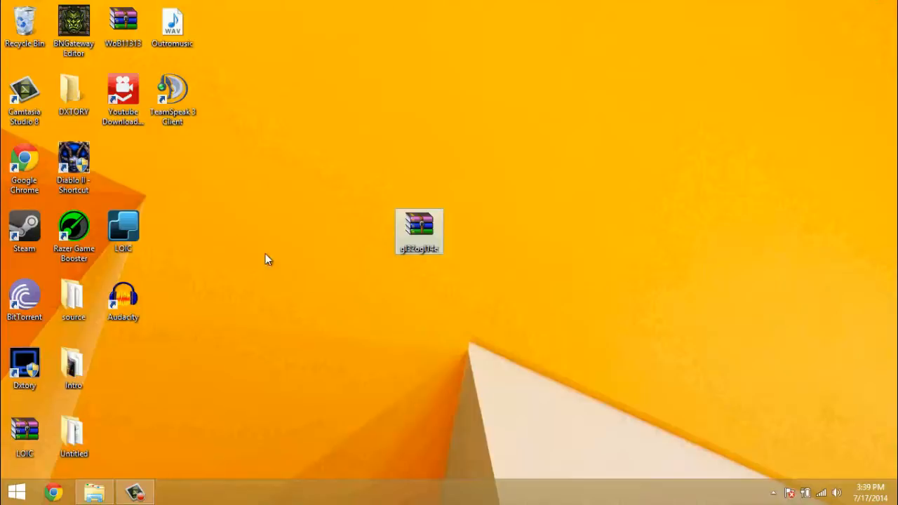
mouse_move(266, 342)
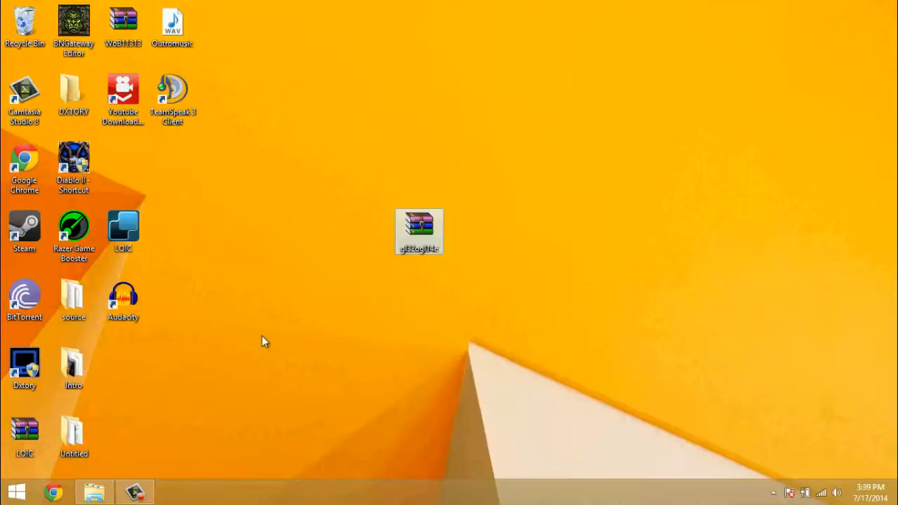
mouse_move(482, 198)
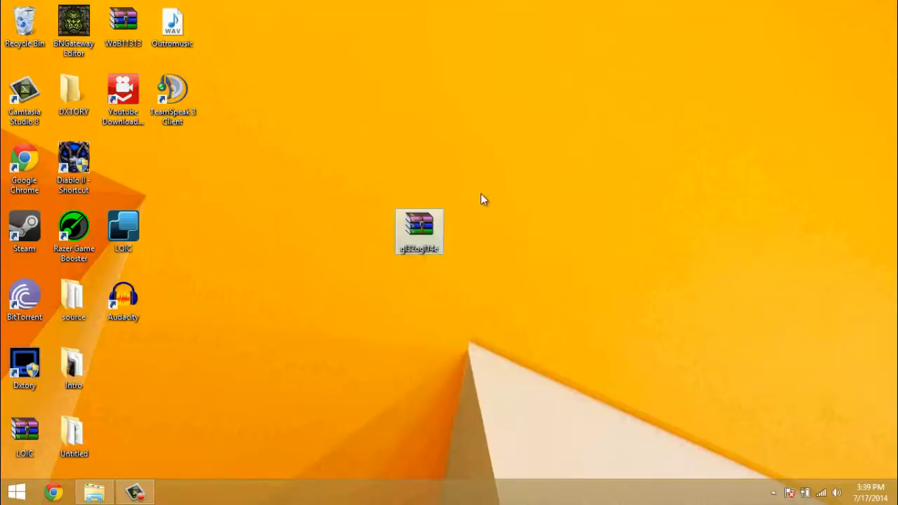
mouse_move(364, 305)
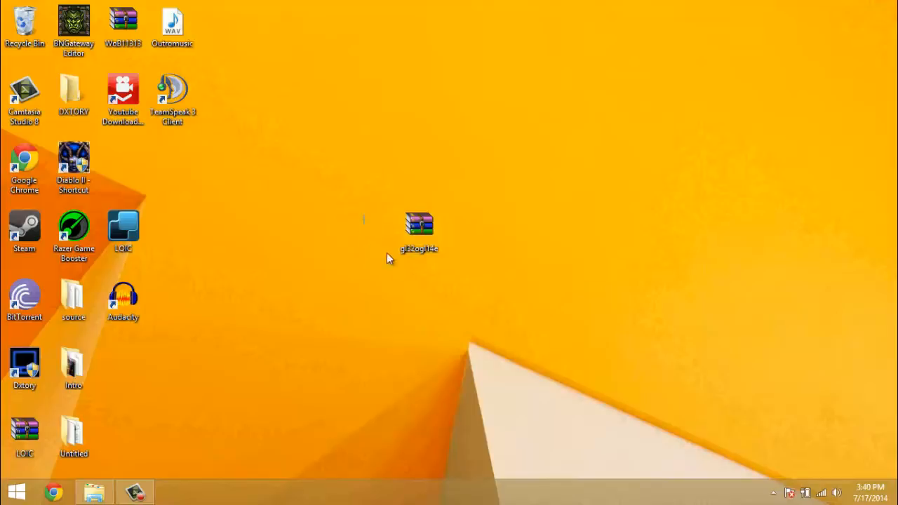
left_click(419, 231)
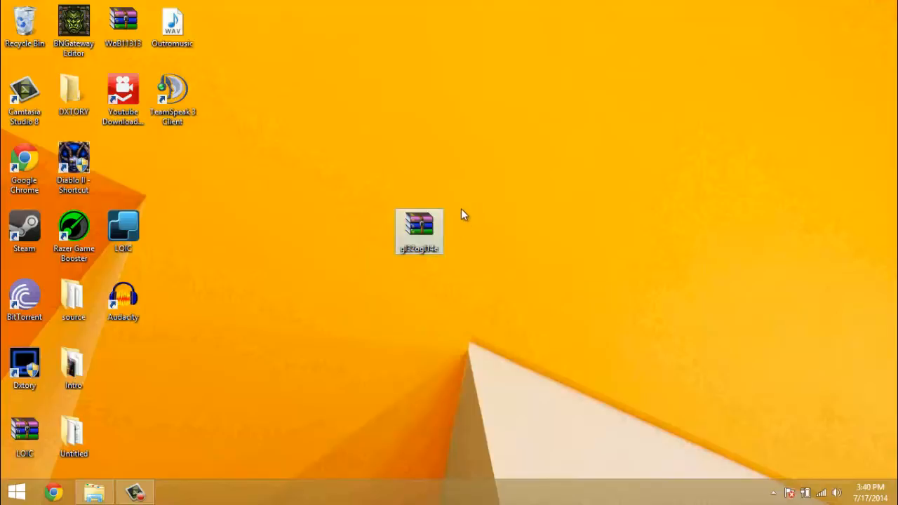
left_click(418, 232)
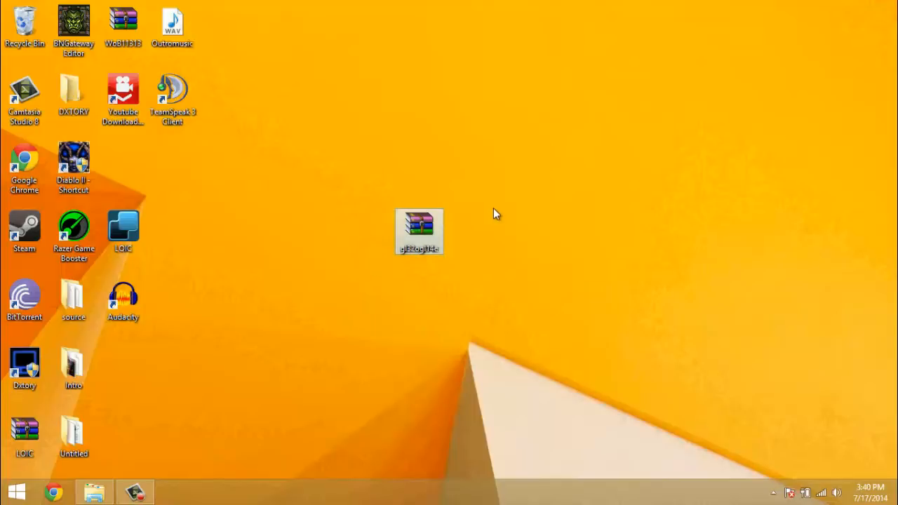
left_click(420, 232)
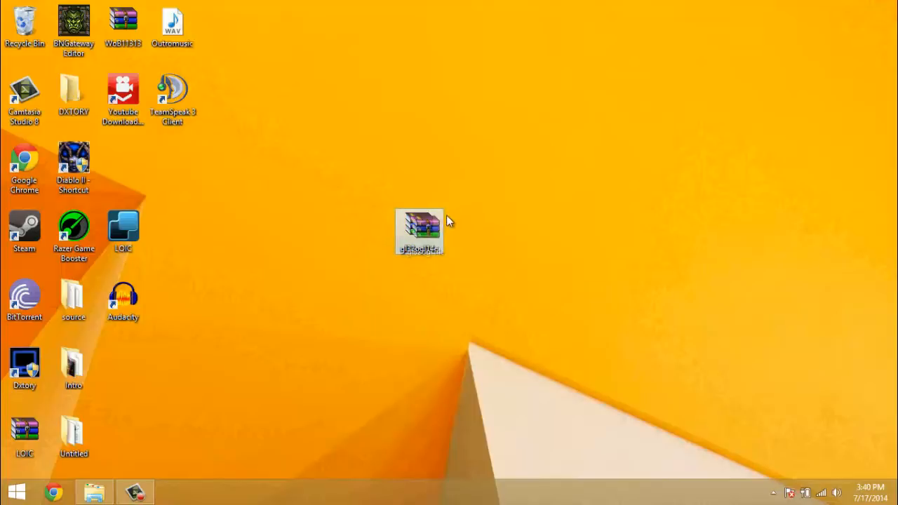
left_click_drag(419, 231, 469, 231)
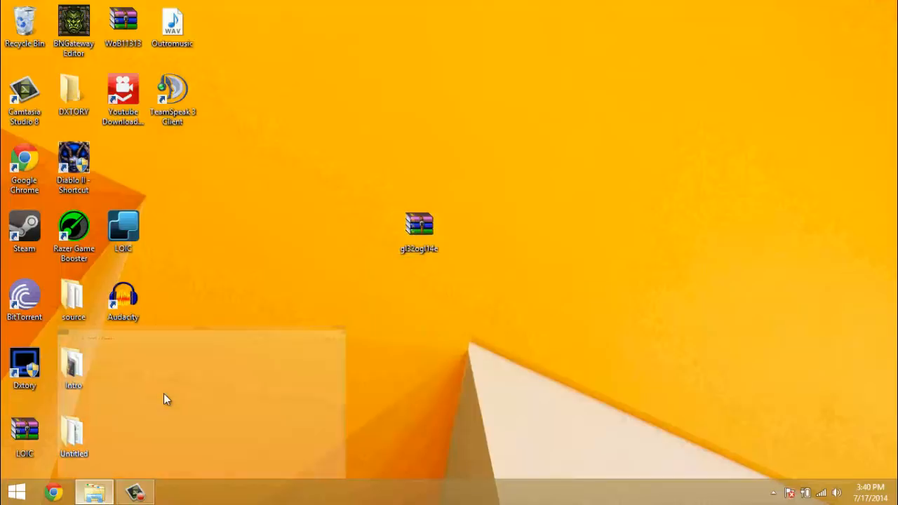
left_click(94, 491)
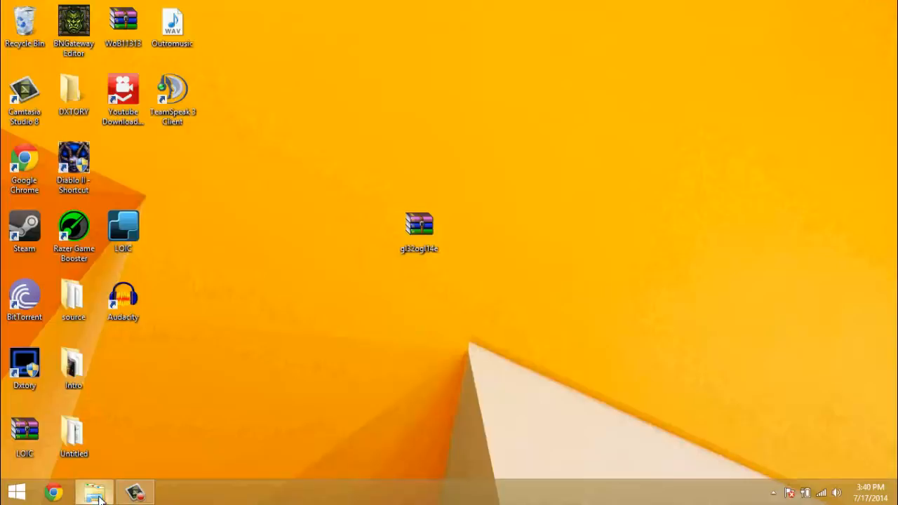
Step: Open C: > Program Files > Diablo II, park the window top right, and open the gl32ogl14e archive
left_click(94, 491)
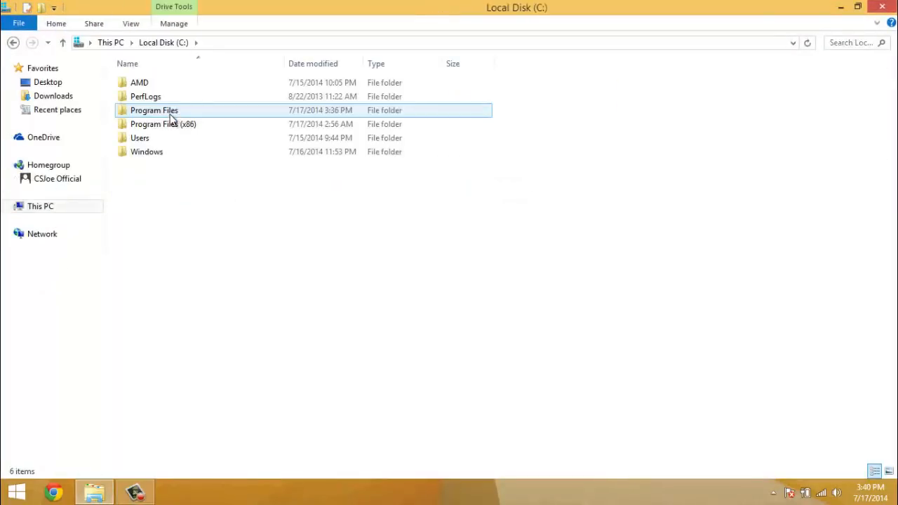
double_click(153, 110)
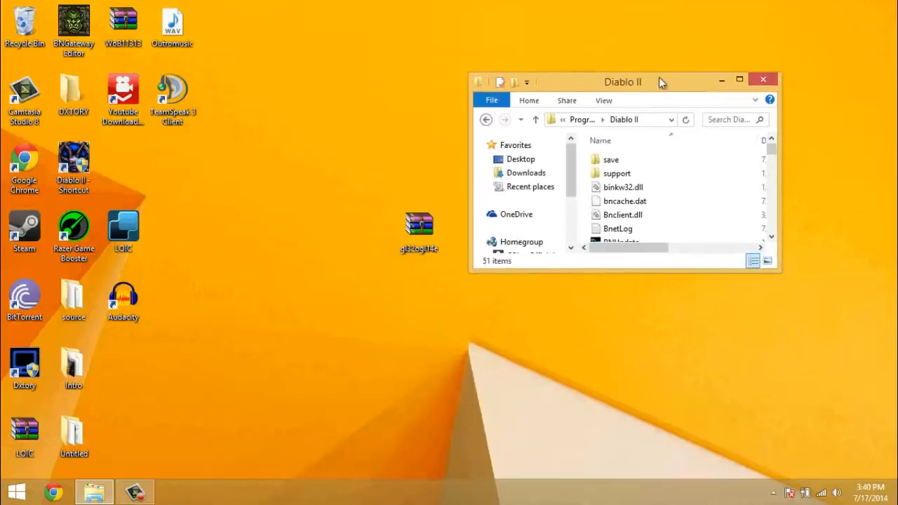
left_click_drag(623, 82, 728, 71)
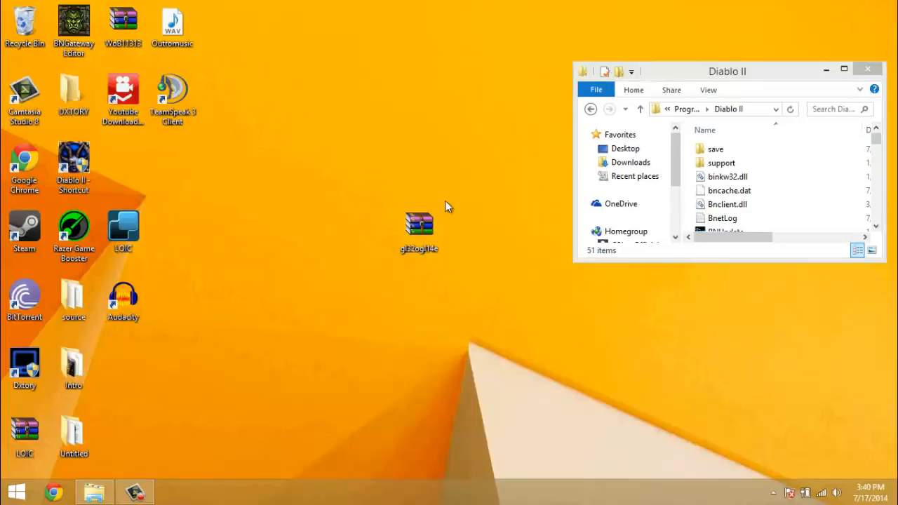
double_click(419, 225)
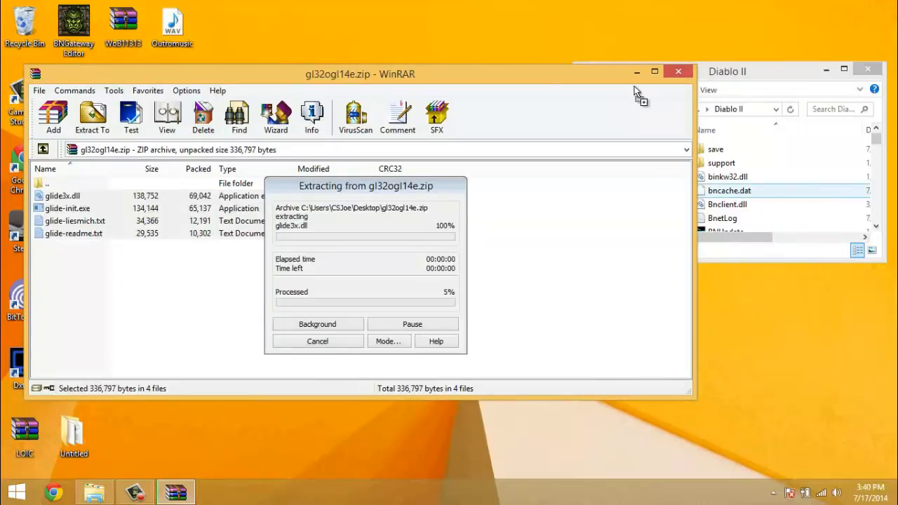
mouse_move(743, 145)
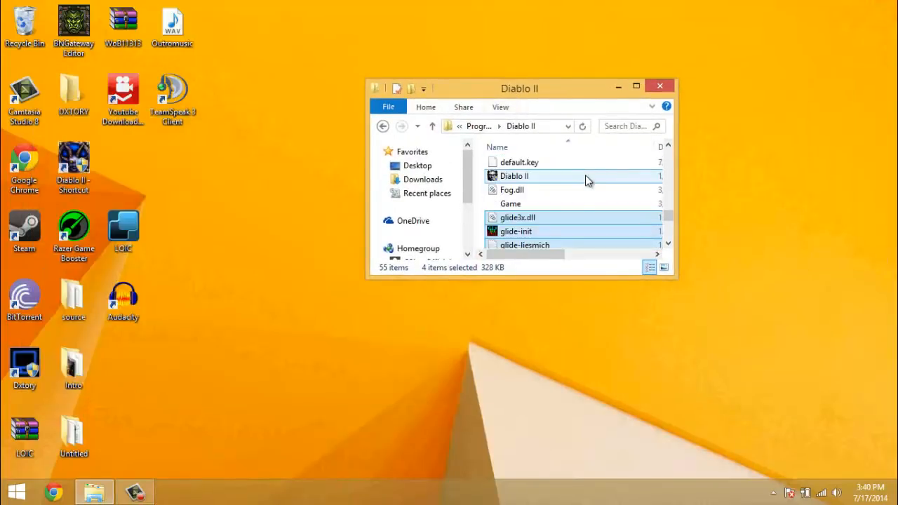
Step: Launch glide-init.exe from the glide files in the Diablo II folder
scroll("down", 3)
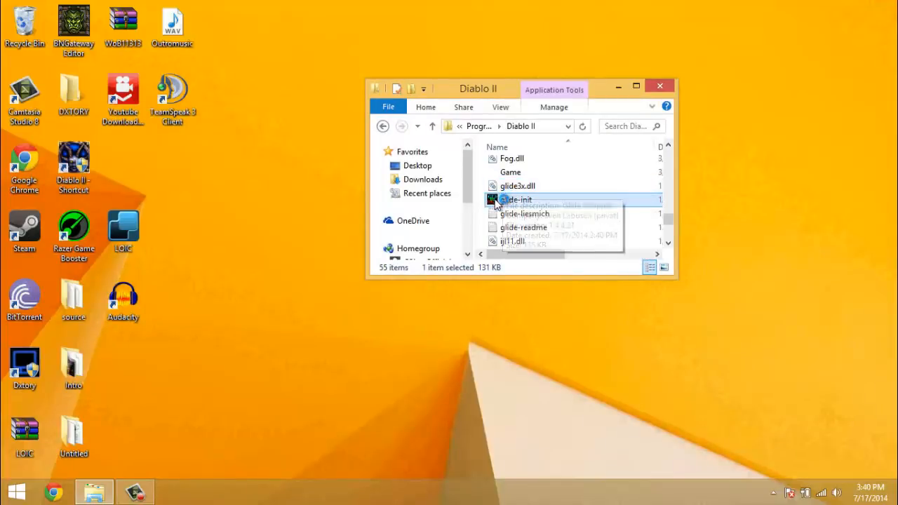
mouse_move(514, 204)
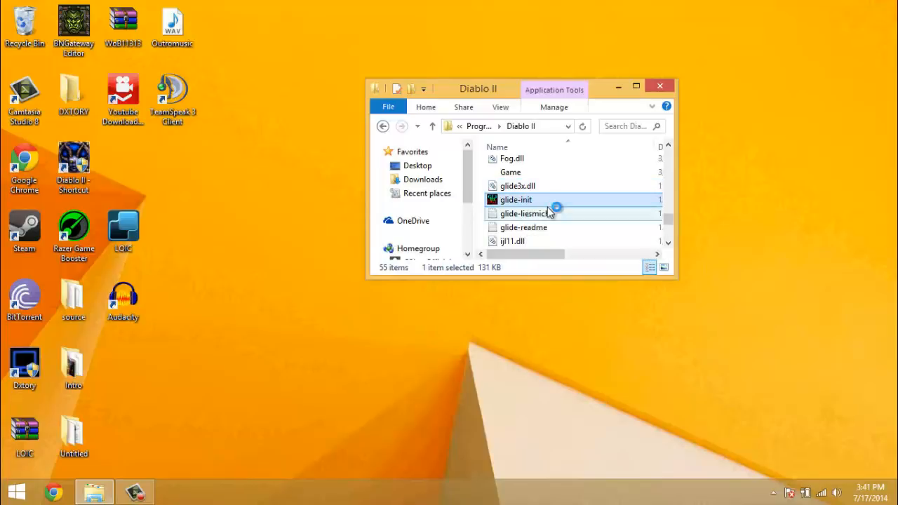
double_click(516, 199)
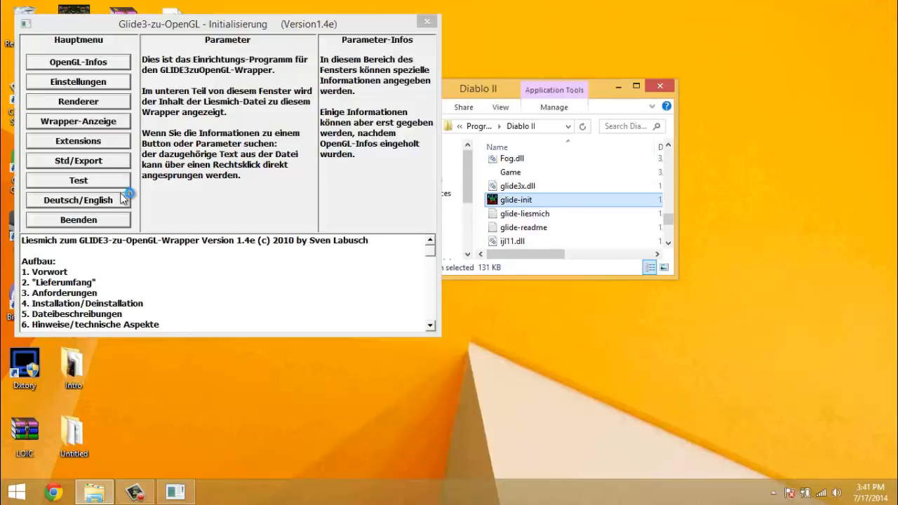
Step: Switch the Glide3-to-OpenGL setup tool from Deutsch to English and centre its window
left_click(78, 200)
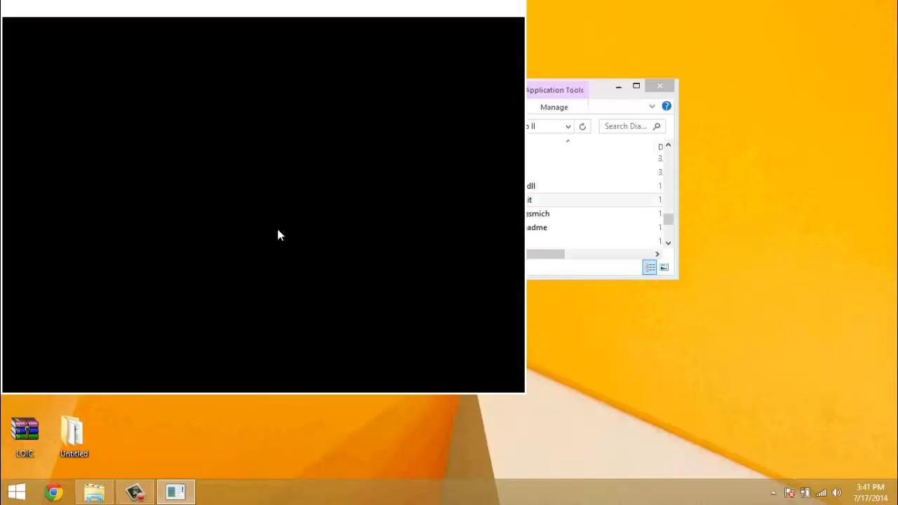
mouse_move(94, 282)
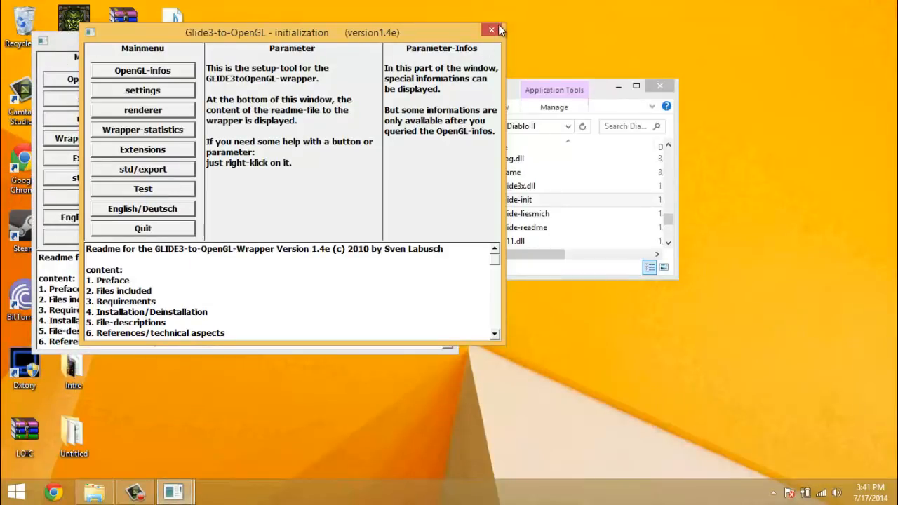
left_click_drag(256, 32, 224, 45)
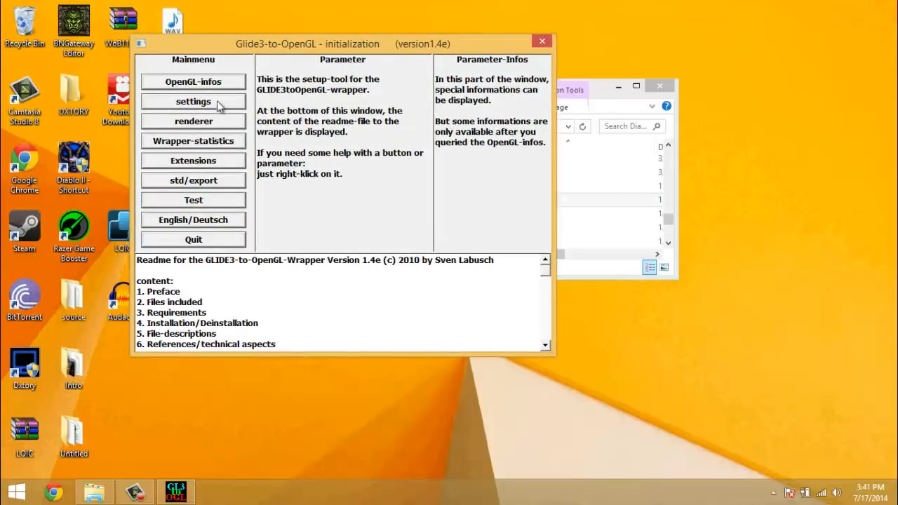
mouse_move(199, 114)
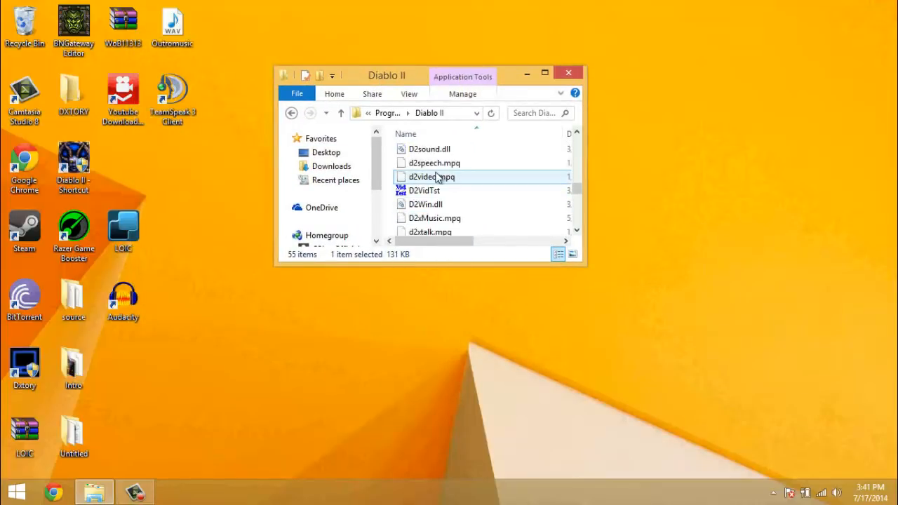
Step: Give D2VidTst Windows XP SP3 compatibility, 16-bit reduced colour and disabled DPI scaling
right_click(423, 190)
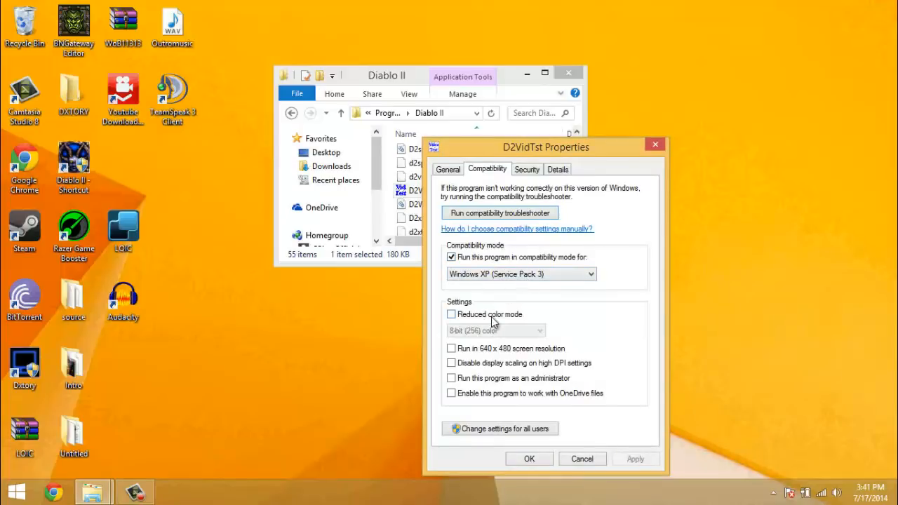
left_click(451, 314)
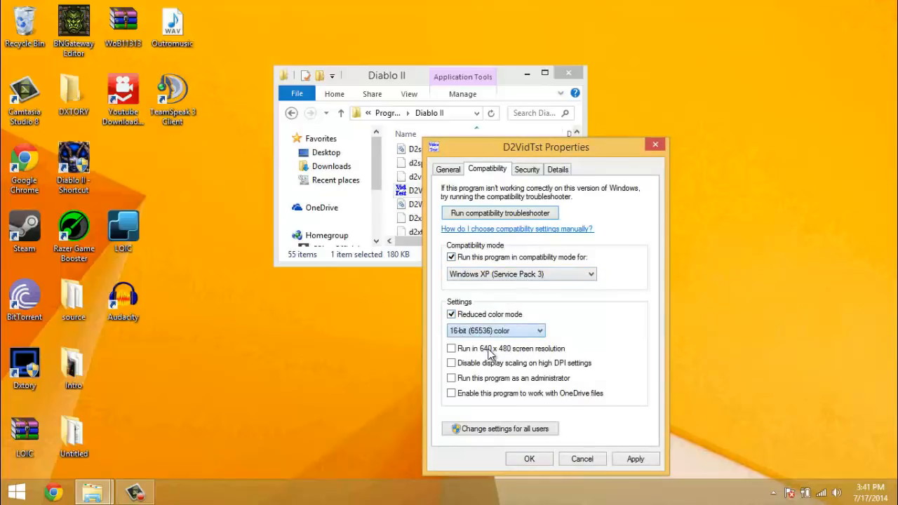
left_click(451, 362)
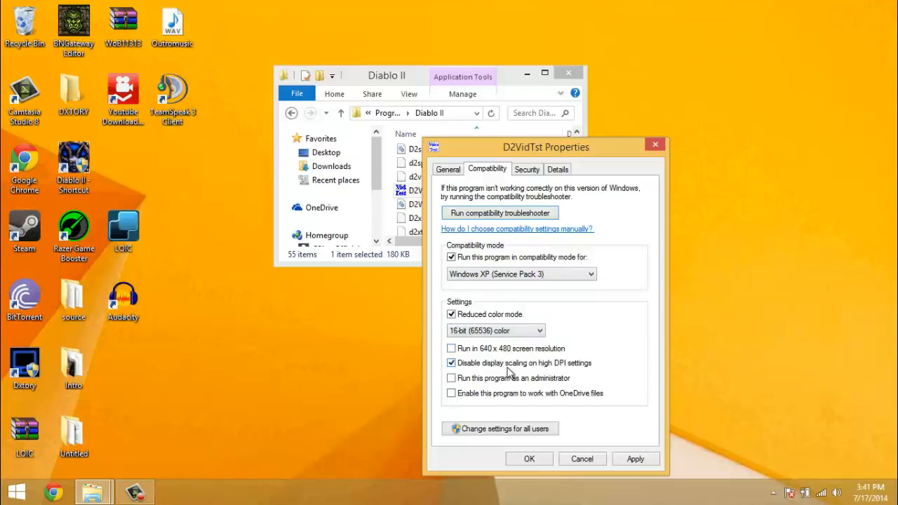
left_click(451, 378)
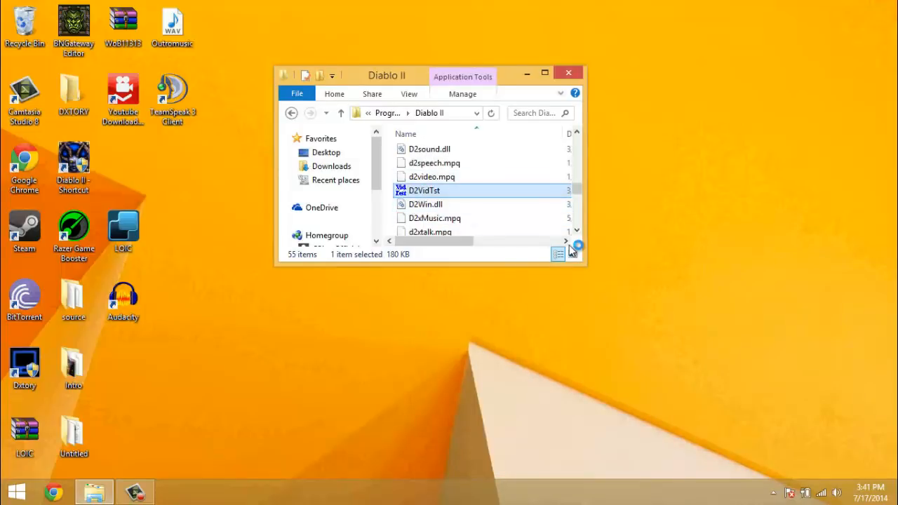
Step: Run D2VidTst, skip the test, and confirm 3dfx Glide as the video mode
double_click(423, 190)
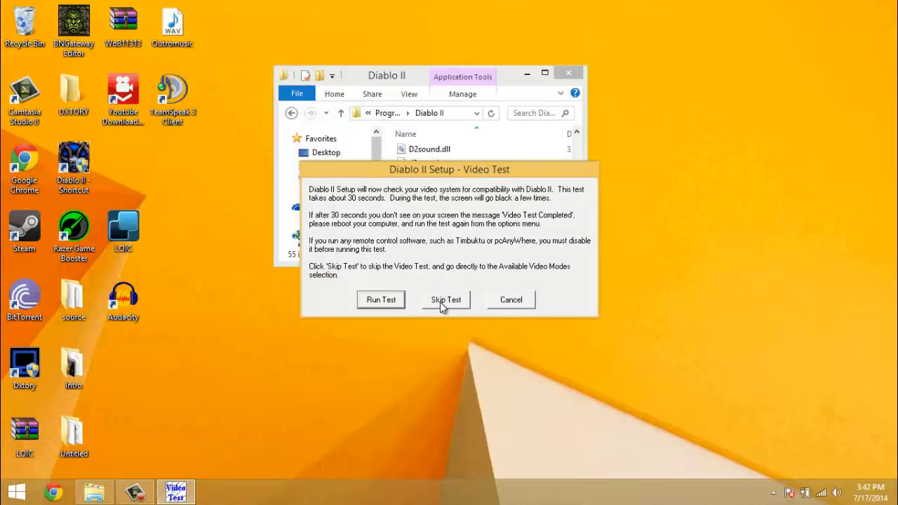
left_click(446, 299)
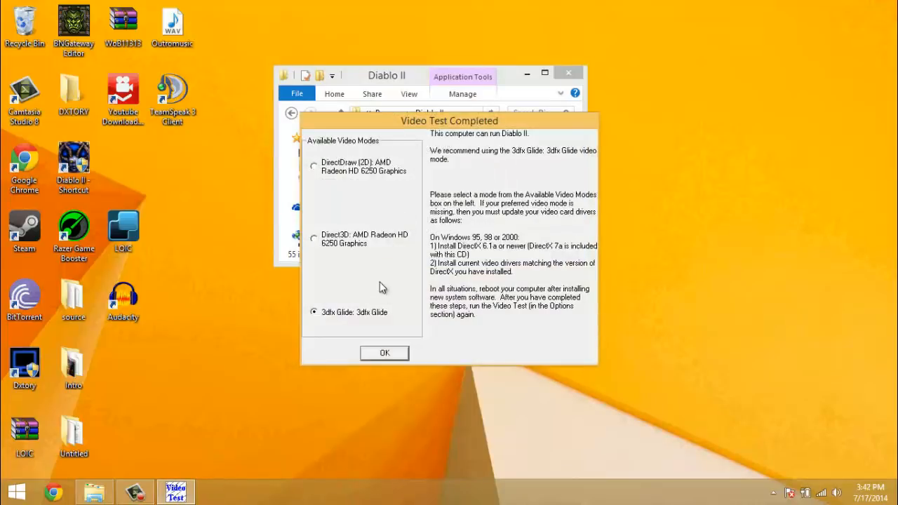
mouse_move(361, 234)
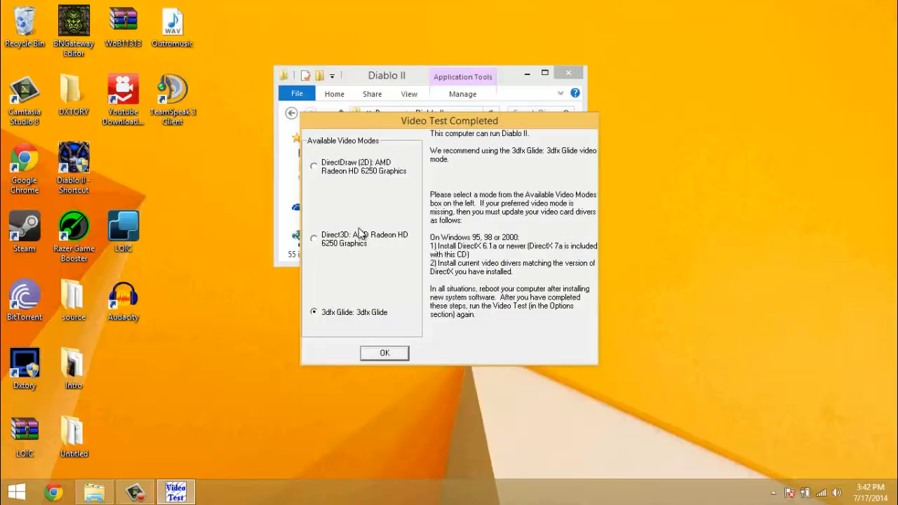
left_click(314, 164)
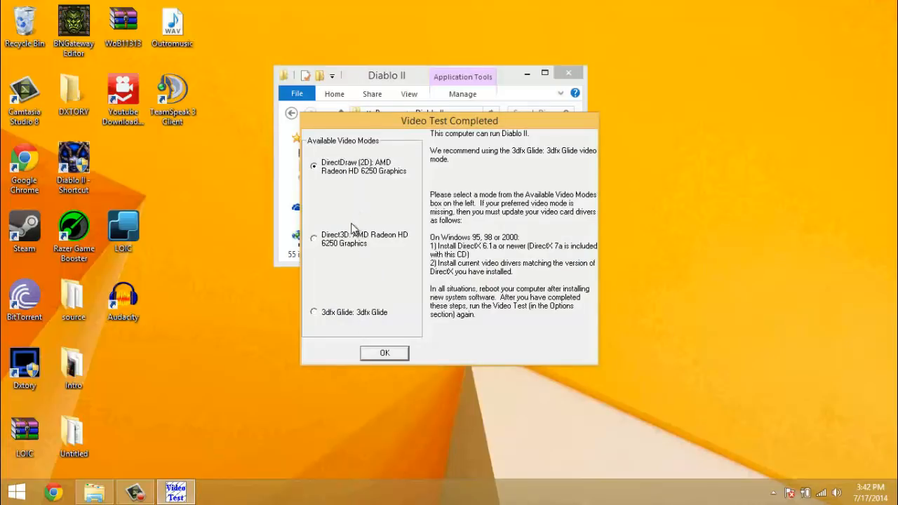
left_click(313, 312)
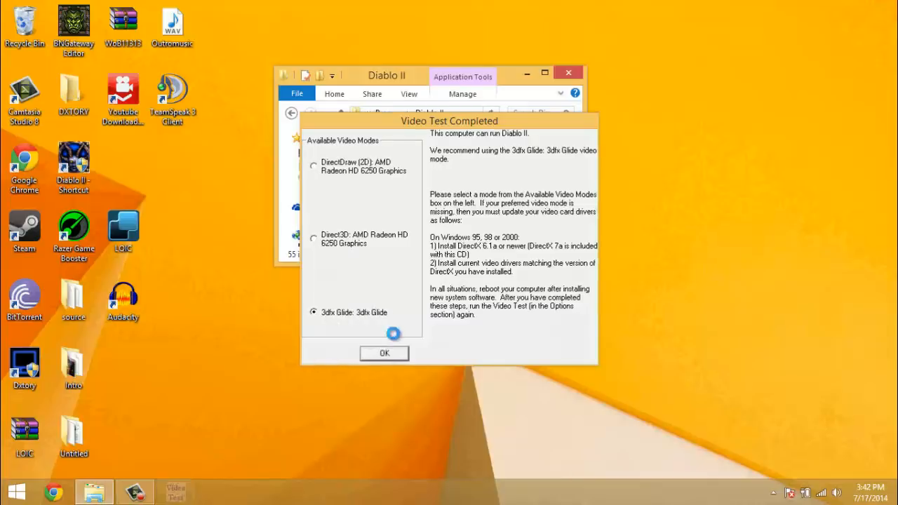
left_click(383, 353)
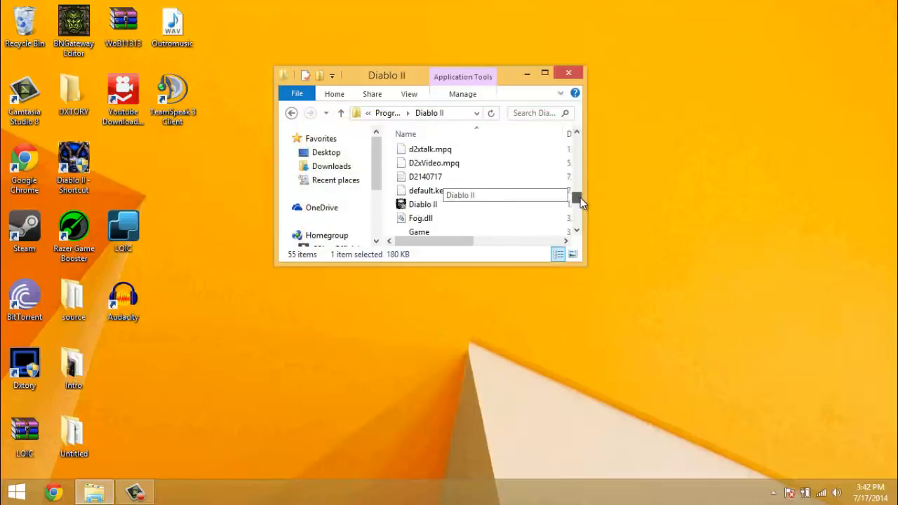
Step: Give Diablo II.exe Windows XP SP3 compatibility, 16-bit reduced colour and disabled DPI scaling
right_click(422, 204)
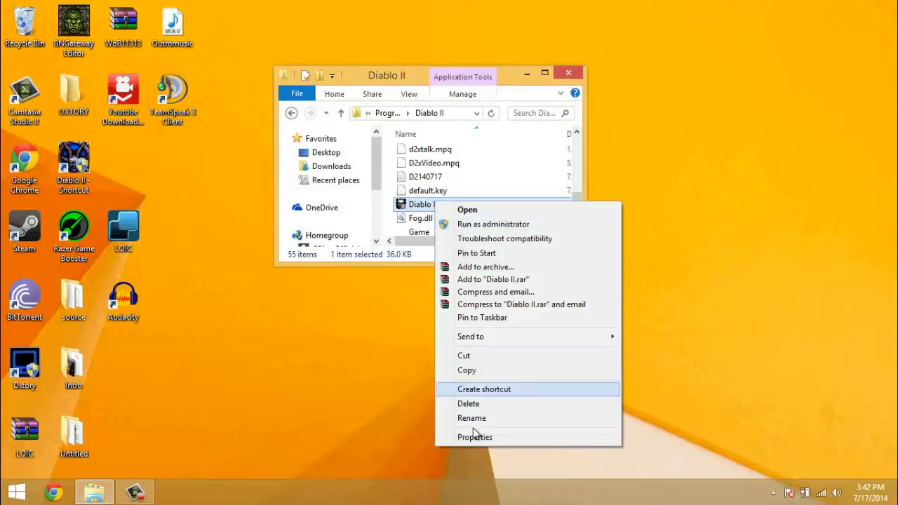
left_click(474, 436)
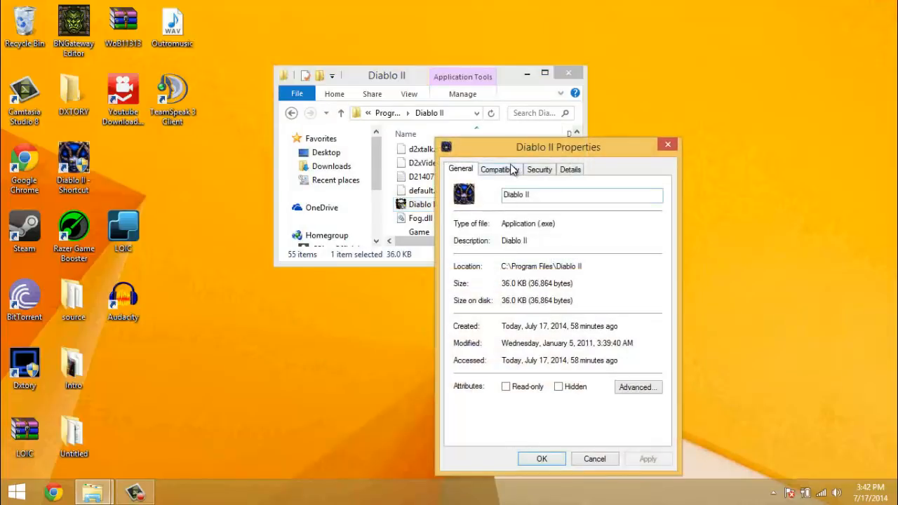
left_click(500, 169)
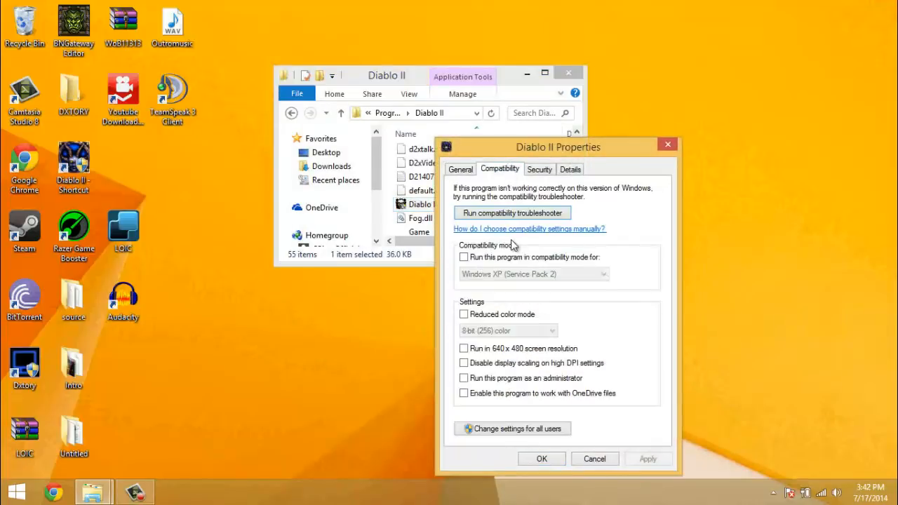
left_click(463, 256)
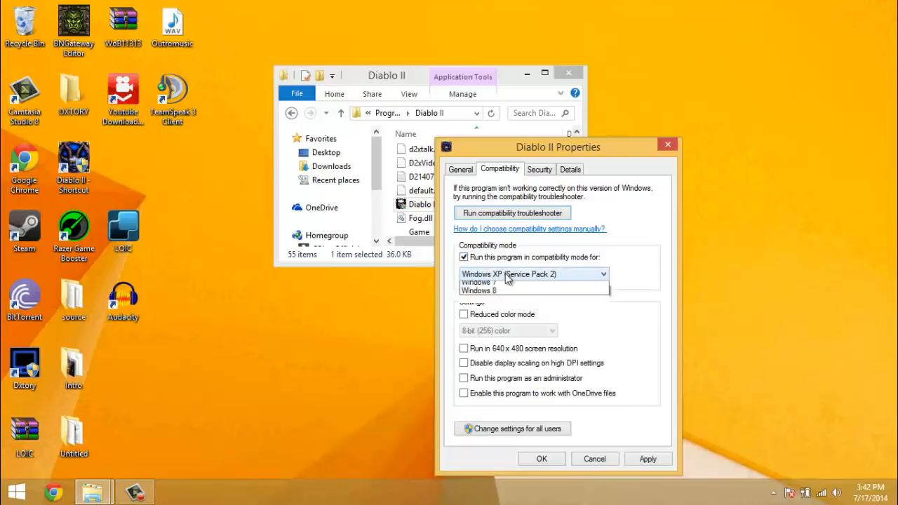
left_click(533, 273)
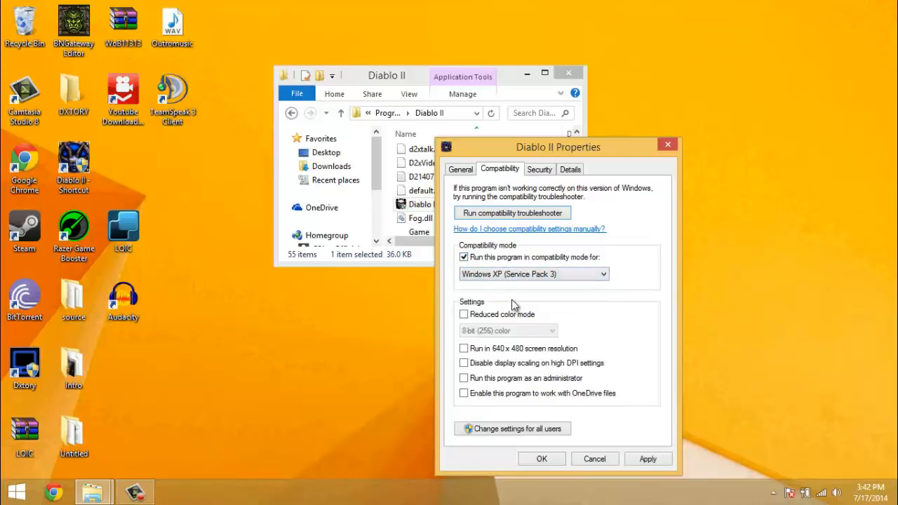
left_click(463, 314)
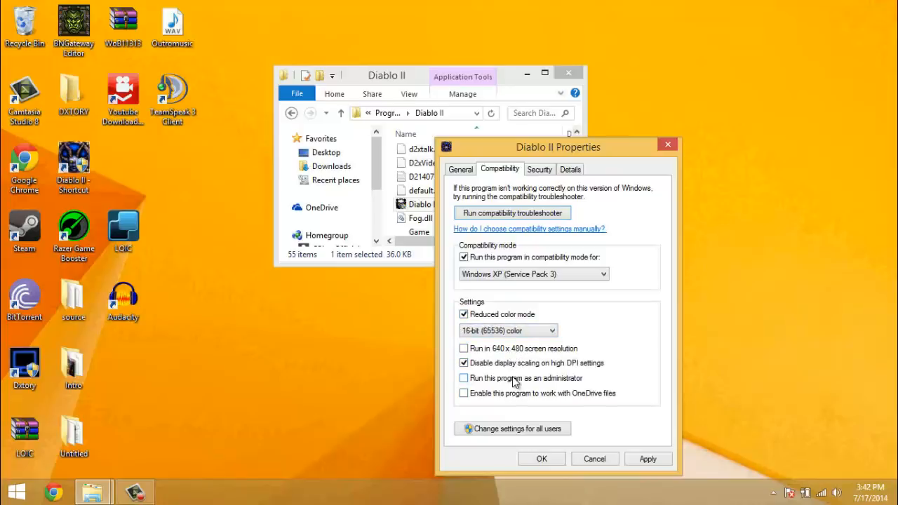
left_click(464, 378)
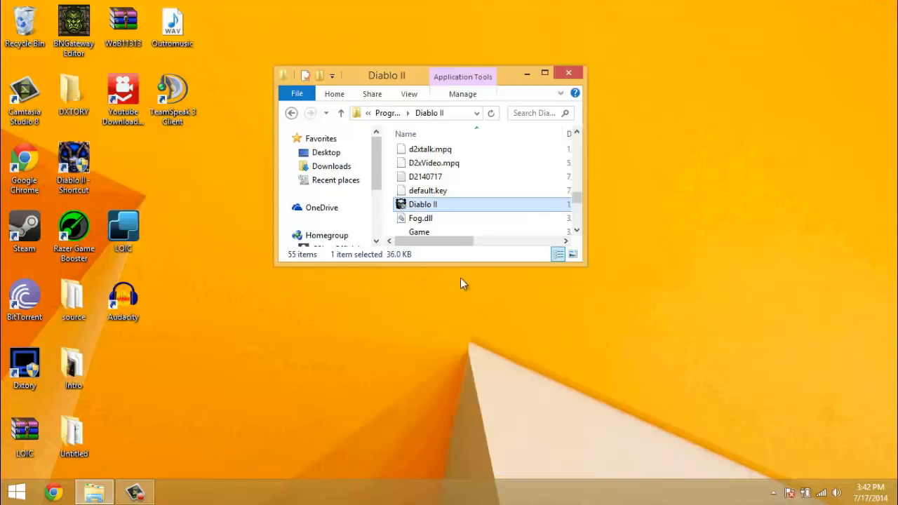
Step: Create a shortcut to Diablo II.exe and send it to the desktop
right_click(422, 205)
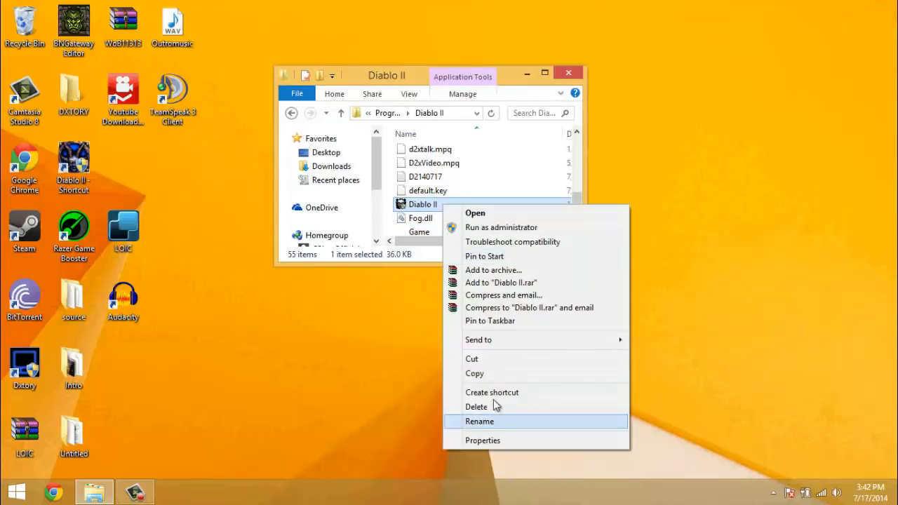
mouse_move(505, 392)
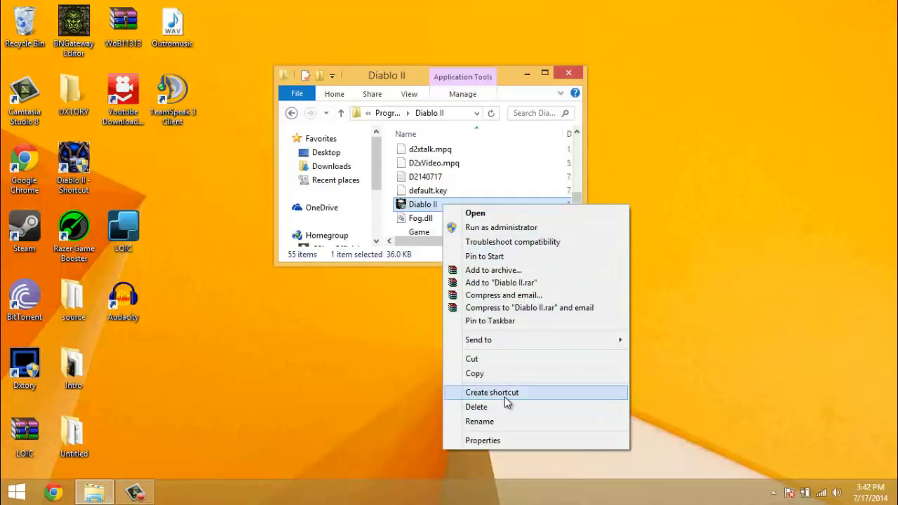
left_click(491, 392)
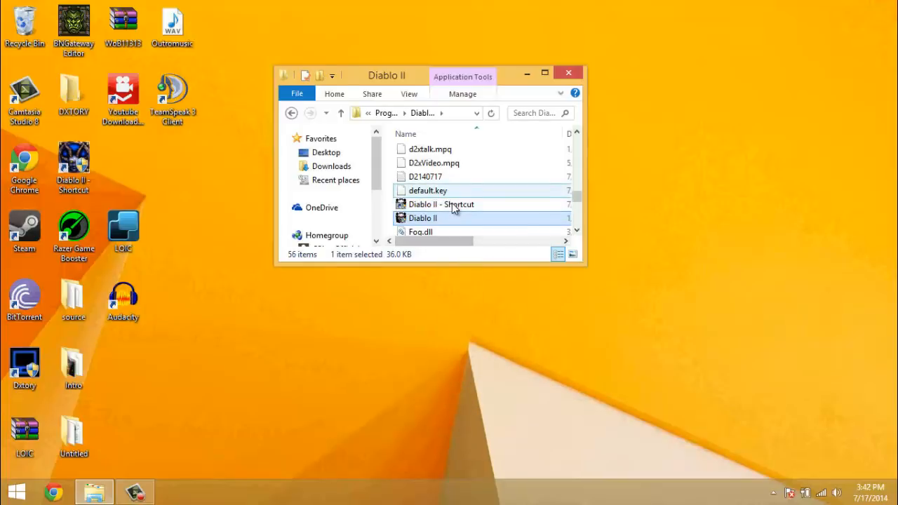
right_click(441, 204)
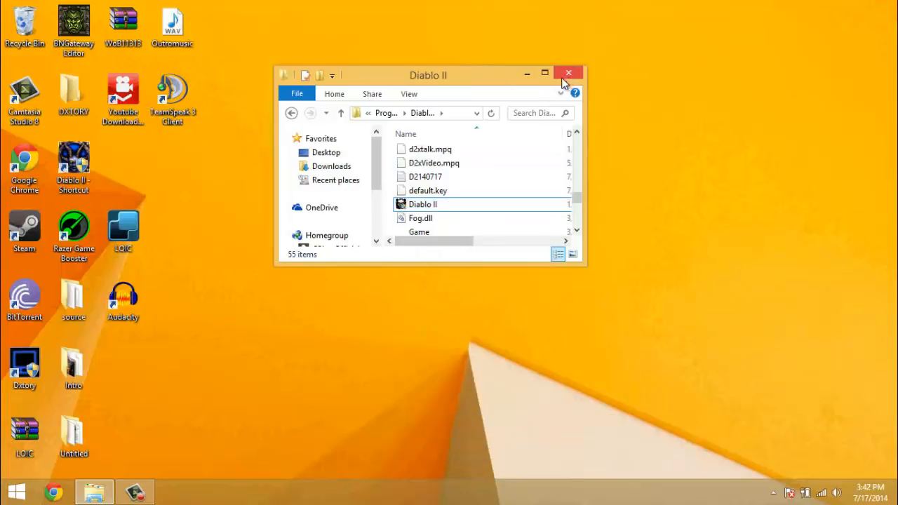
Step: Append -w to the desktop Diablo II shortcut's target so it launches windowed
left_click(568, 73)
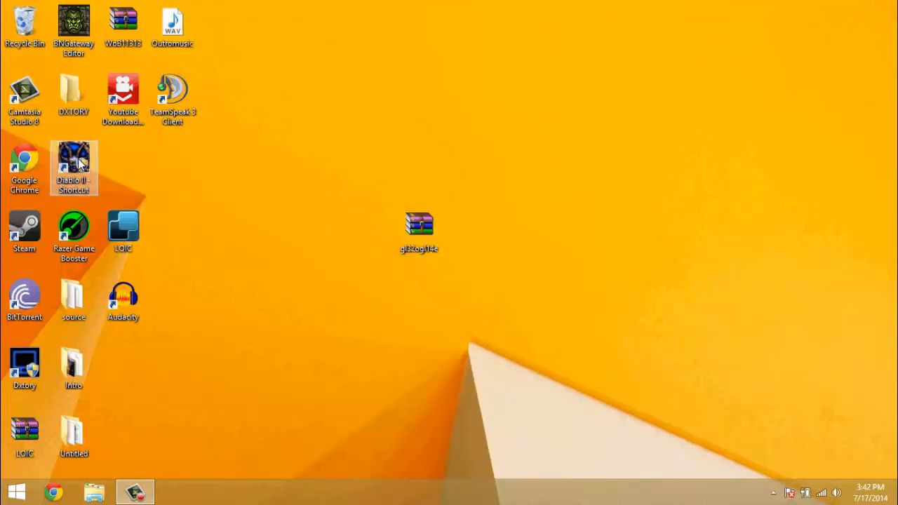
right_click(74, 166)
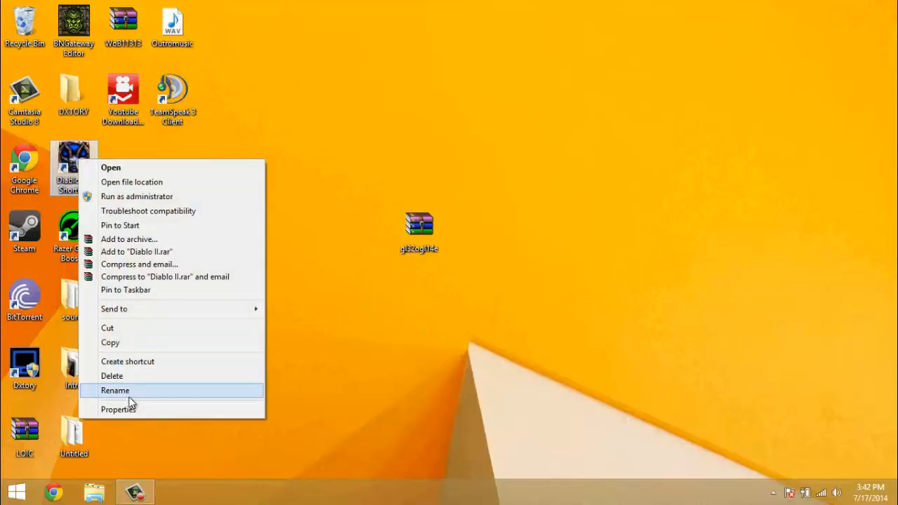
left_click(118, 409)
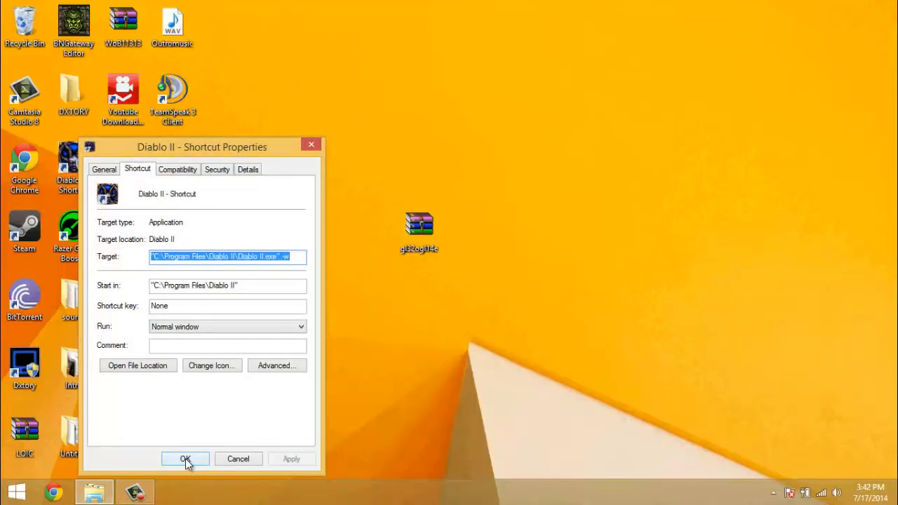
left_click(185, 458)
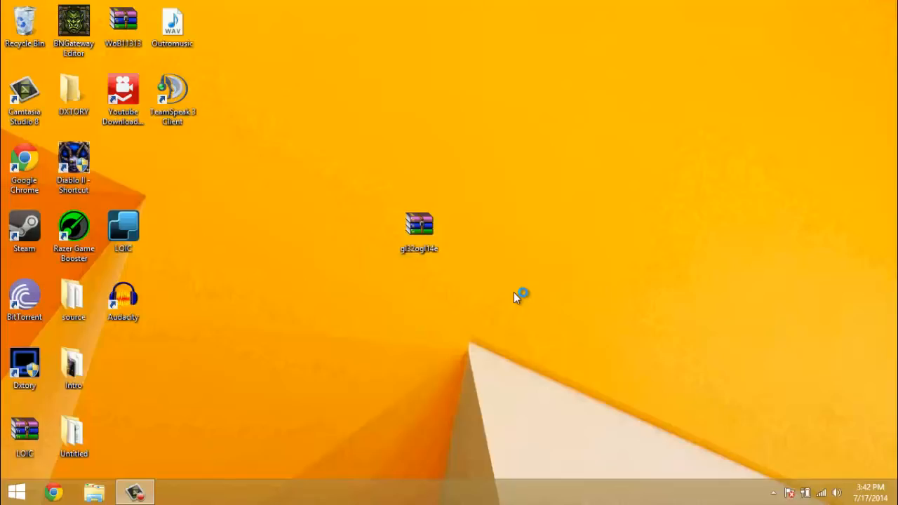
mouse_move(554, 312)
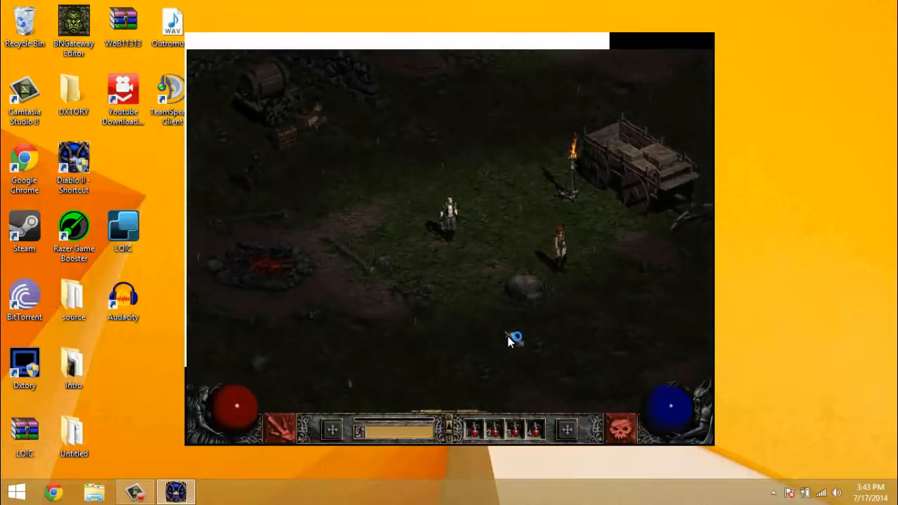
Step: Walk the character to a few spots around the Rogue Encampment in the windowed game
left_click(515, 339)
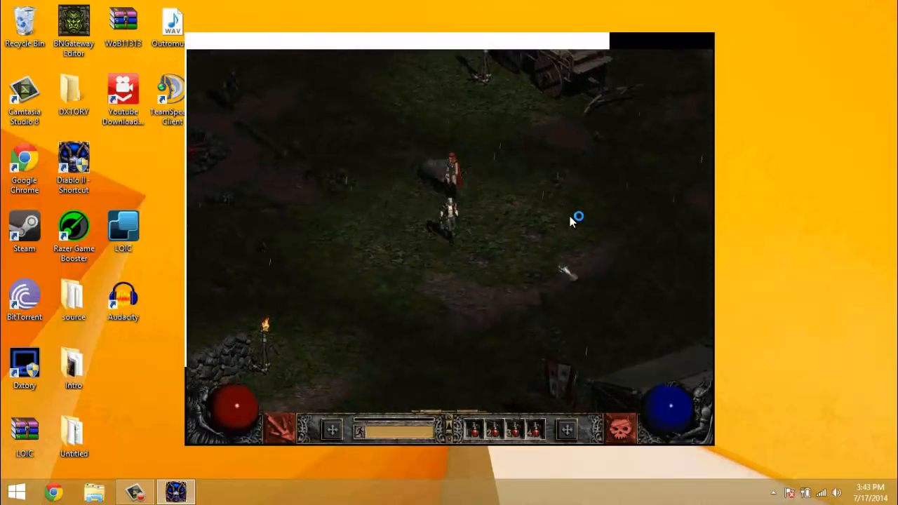
left_click(438, 267)
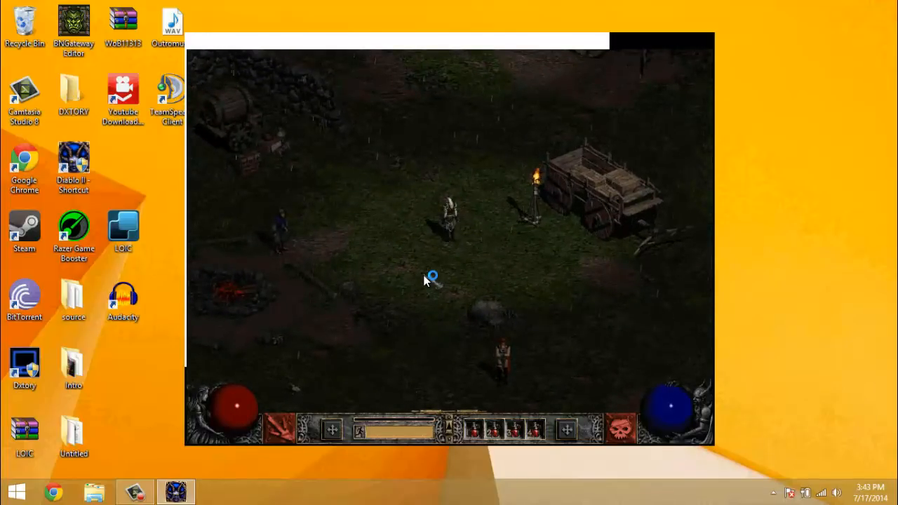
left_click(431, 277)
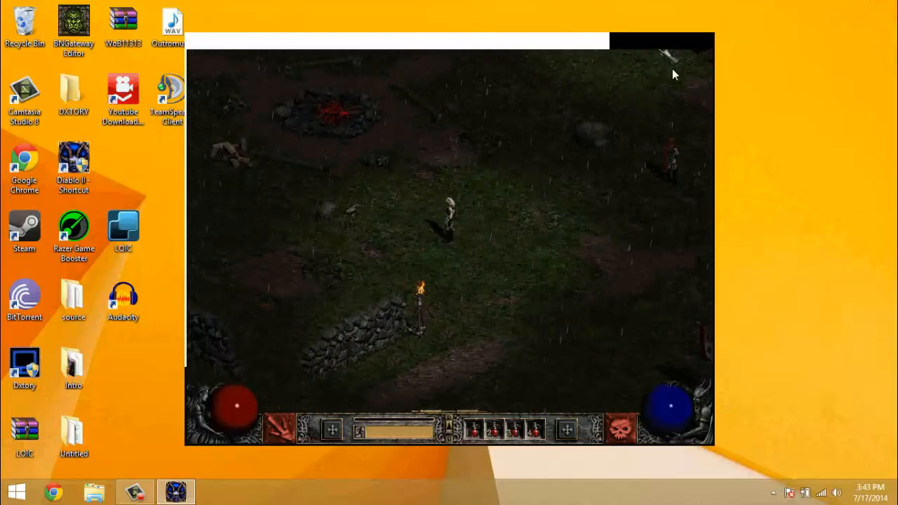
mouse_move(175, 491)
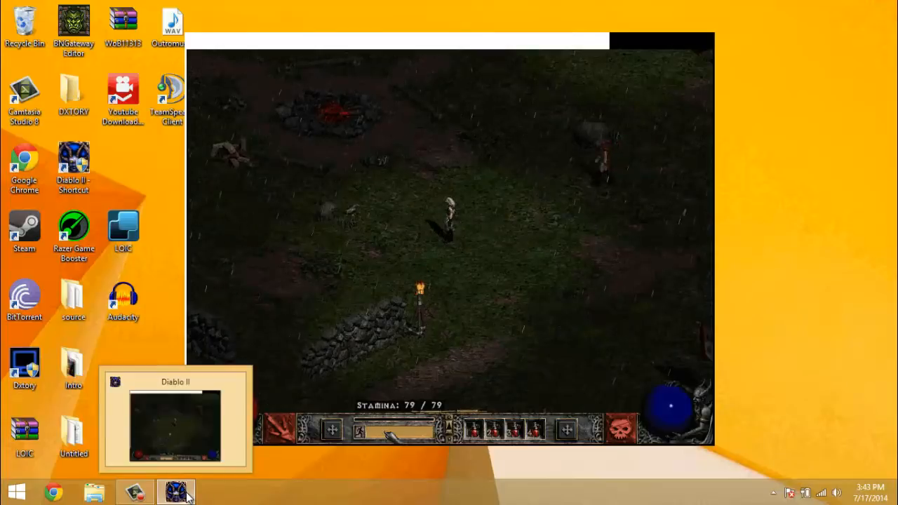